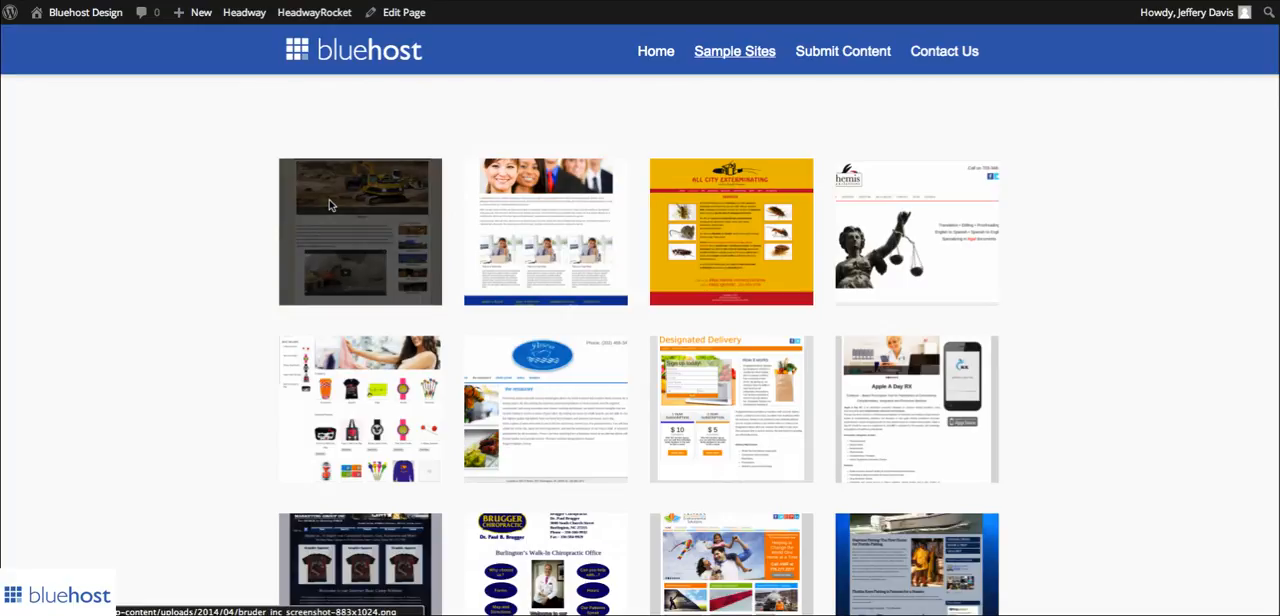
- Show the gallery's All Albums list with the Sample Websites album holding 19 images
scroll("down", 3)
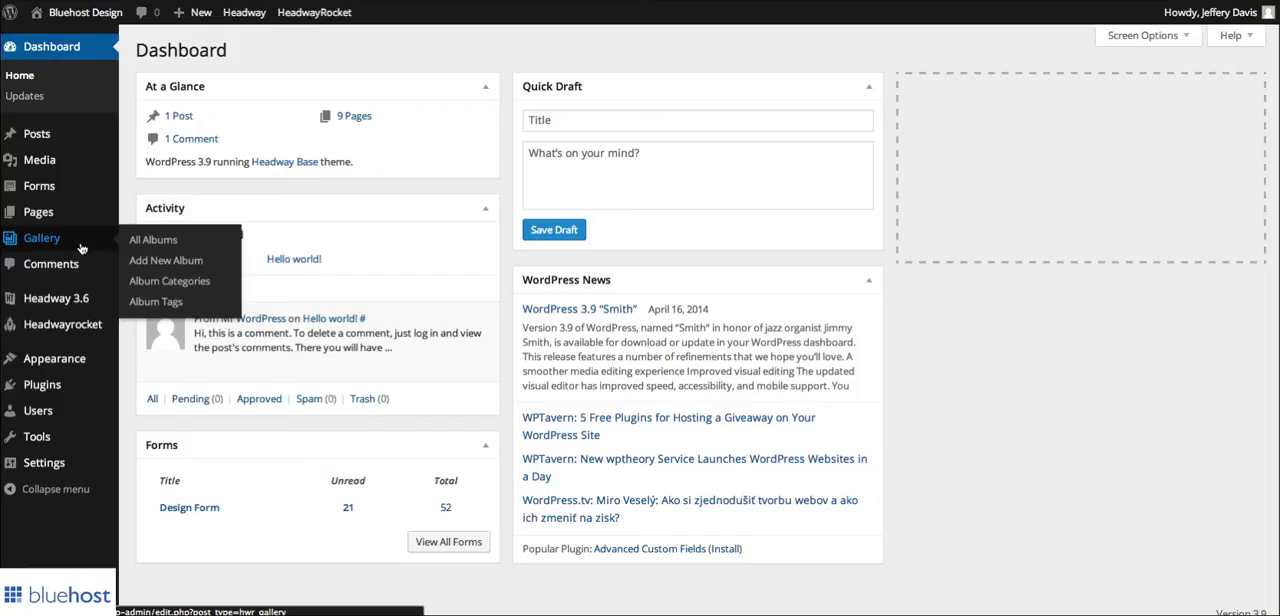
left_click(152, 240)
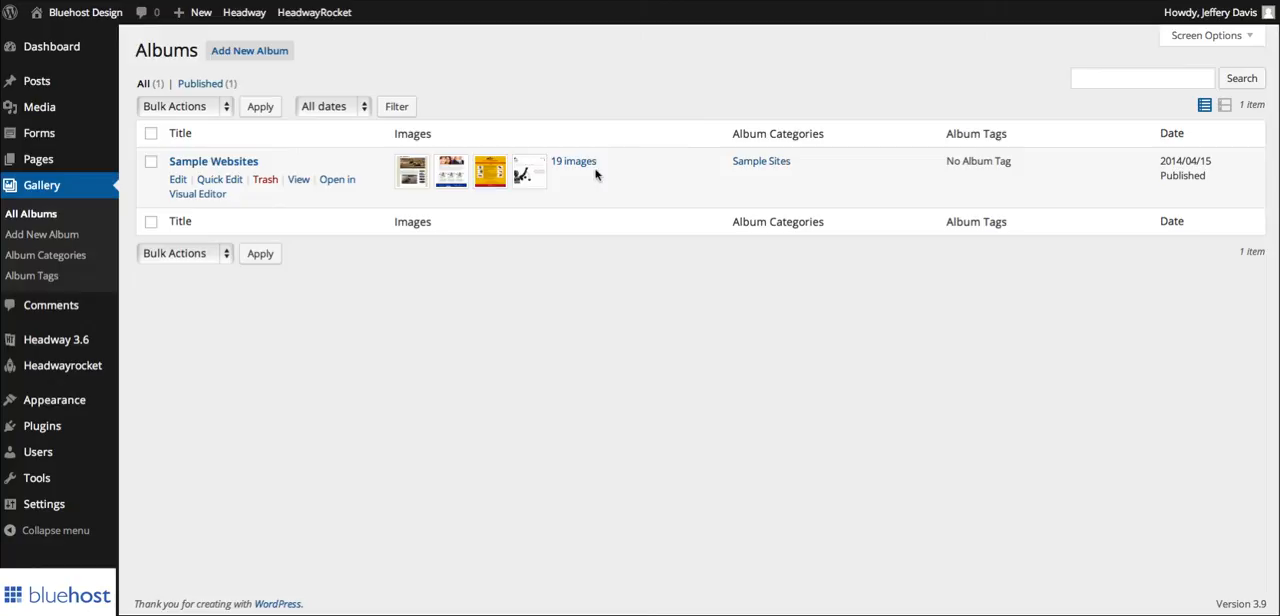
left_click(176, 180)
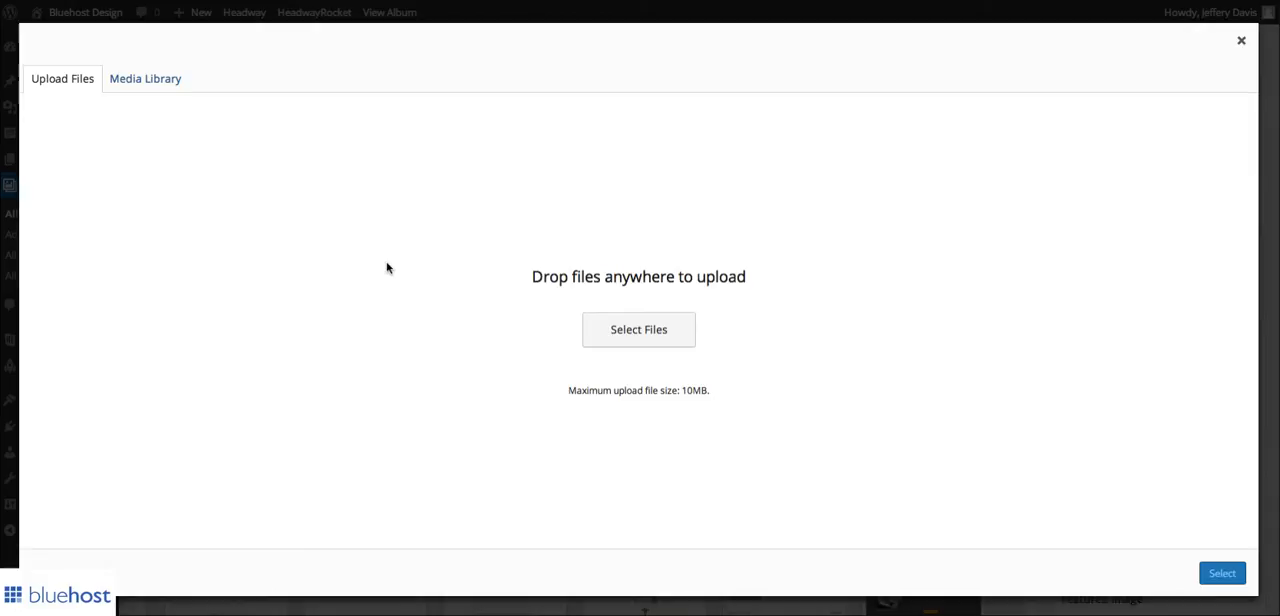
- Browse the computer for files to upload, landing on the gallery folder
left_click(638, 328)
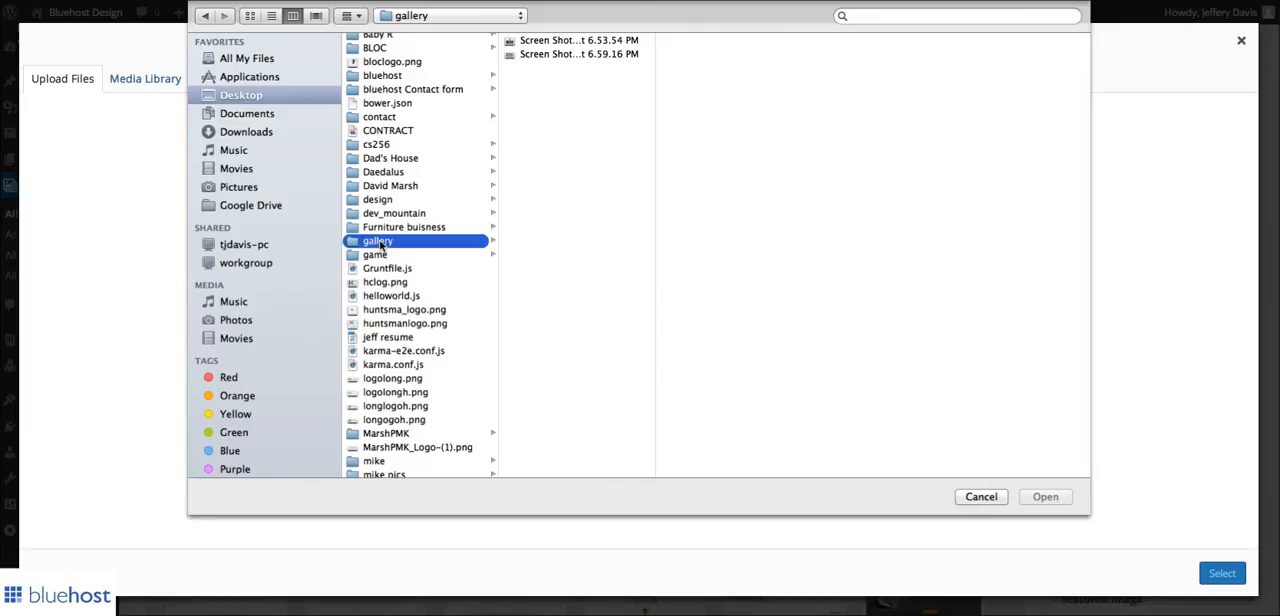
- Choose both screenshot files in the gallery folder for upload
left_click(580, 54)
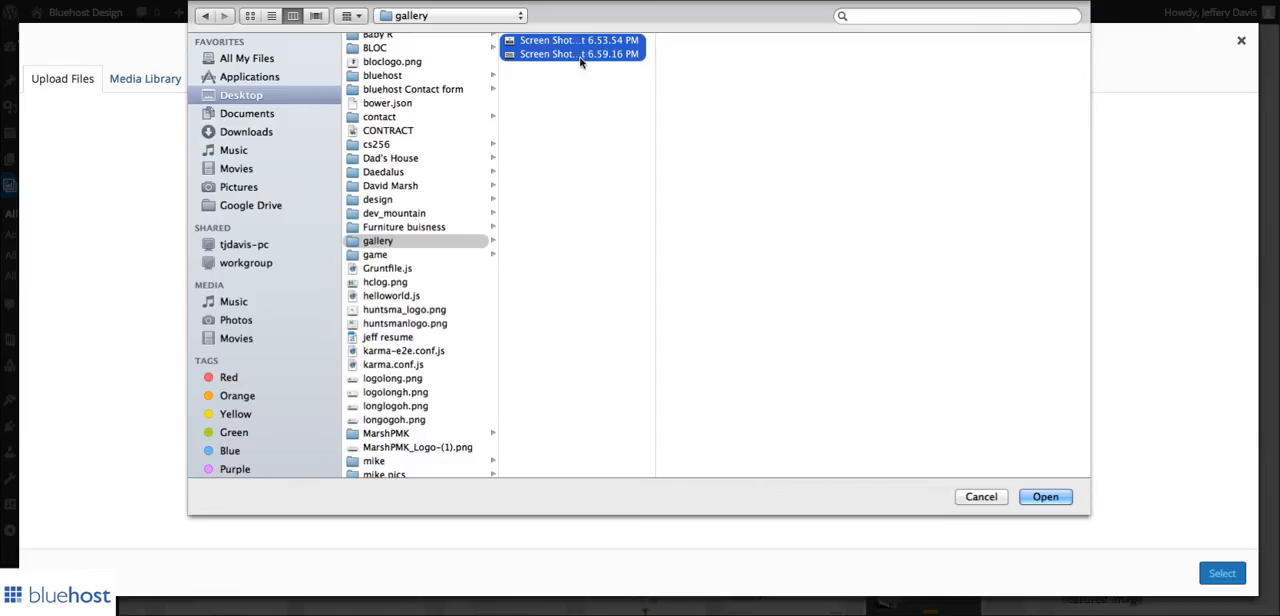
left_click(1044, 496)
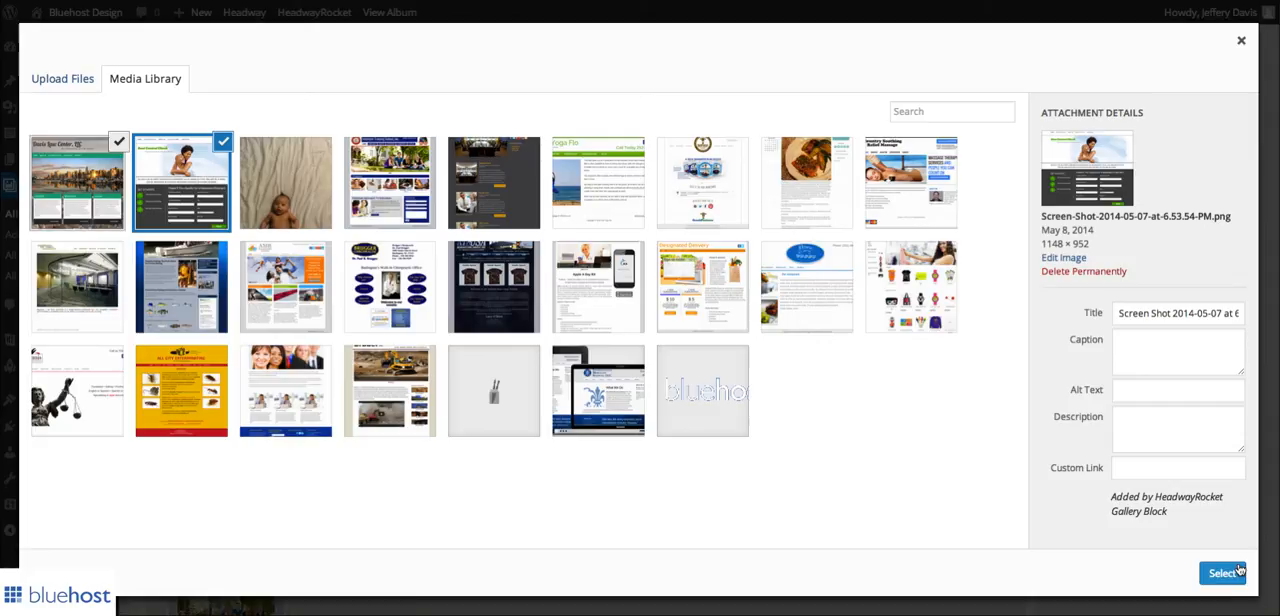
- Add the two checked screenshots to the Sample Websites album's image list
left_click(1224, 572)
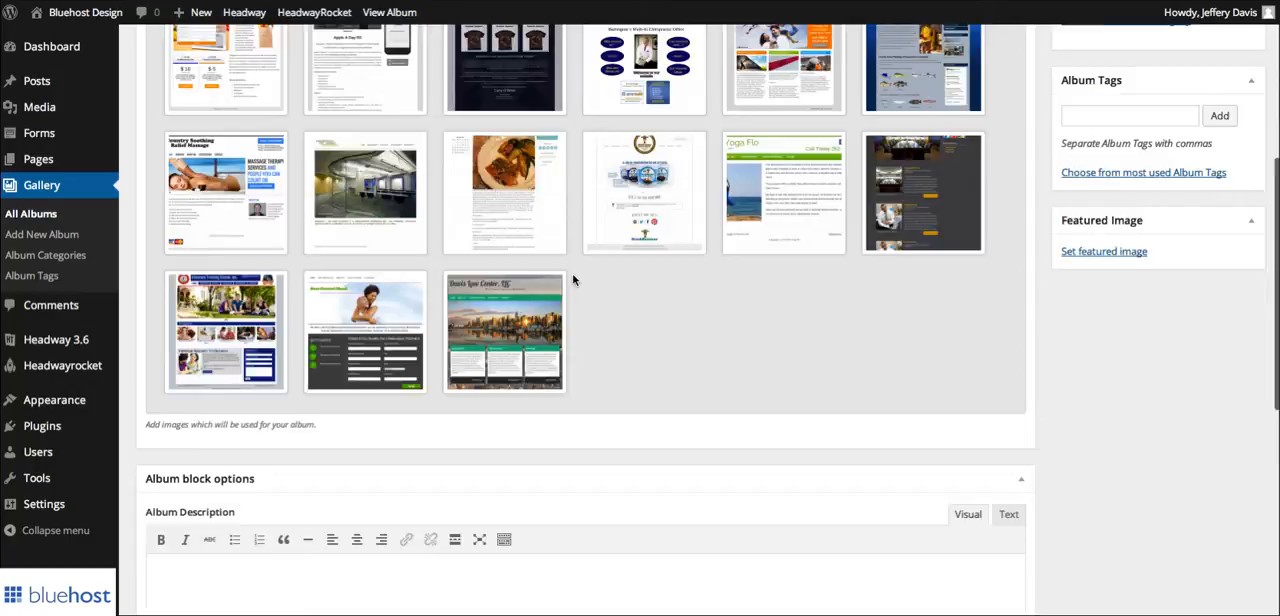